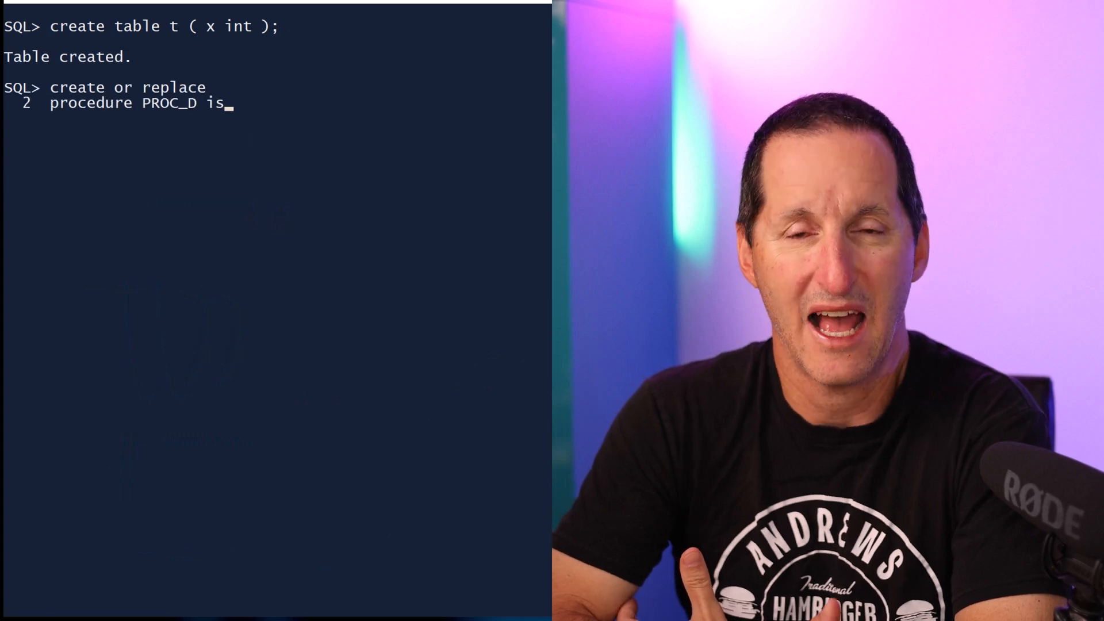
{"action": "type", "text": "r t%rowtype;"}
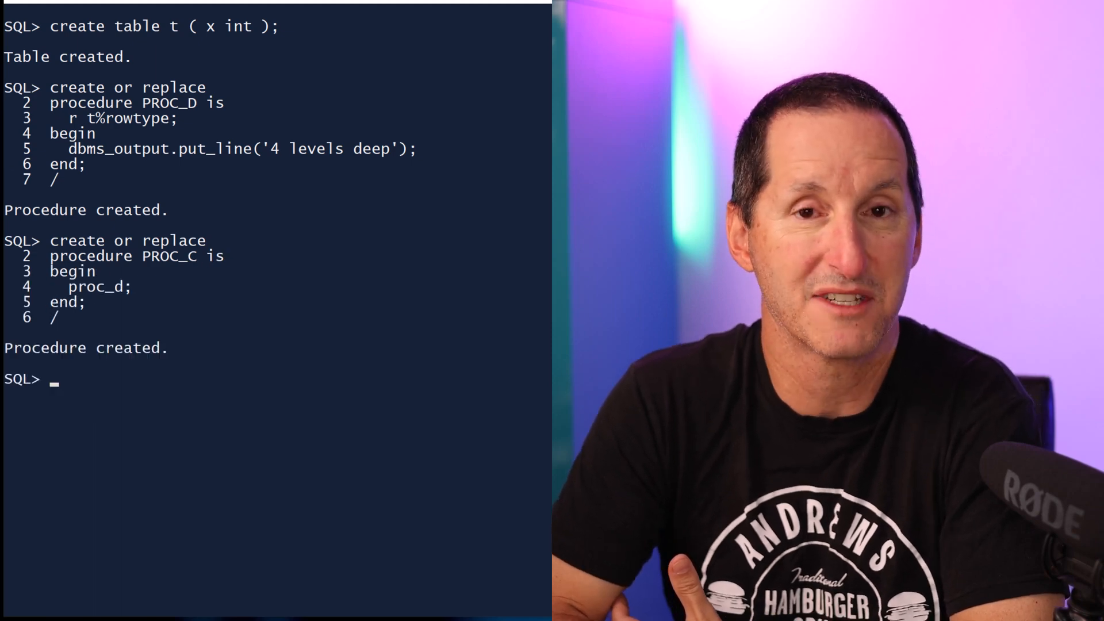
{"action": "type", "text": "create or replace"}
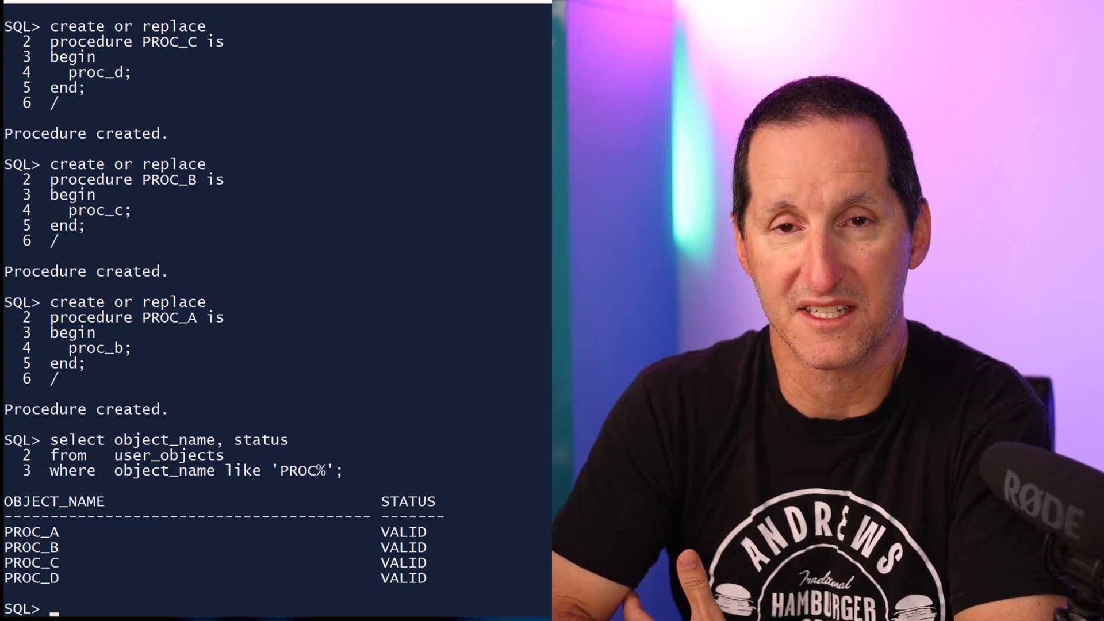
{"action": "type", "text": "alter table t add y int;"}
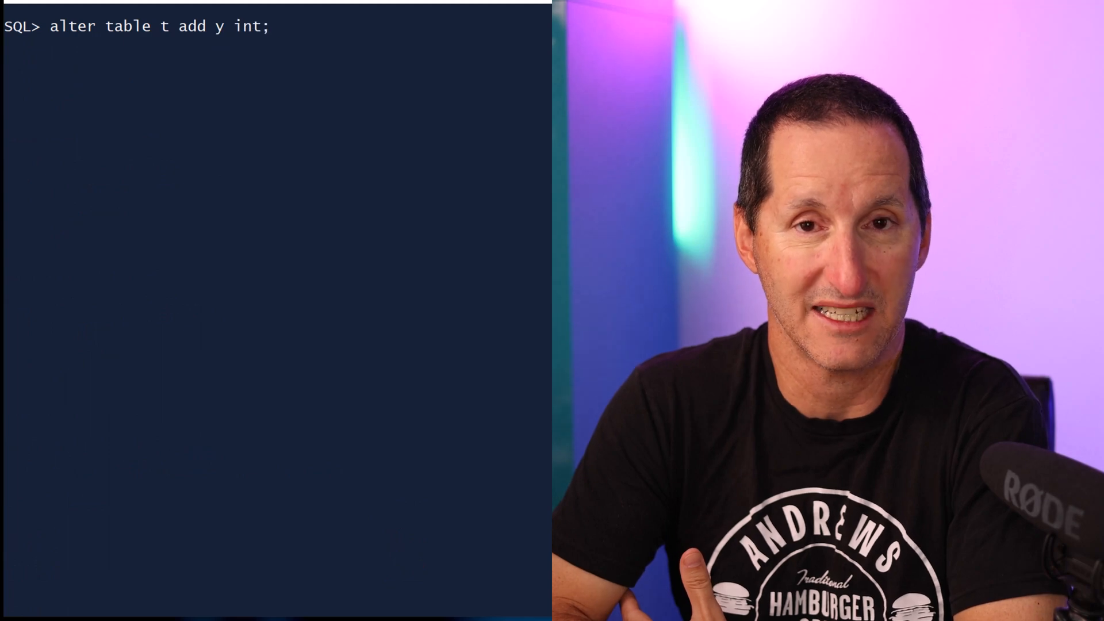
{"action": "type", "text": "select object_name"}
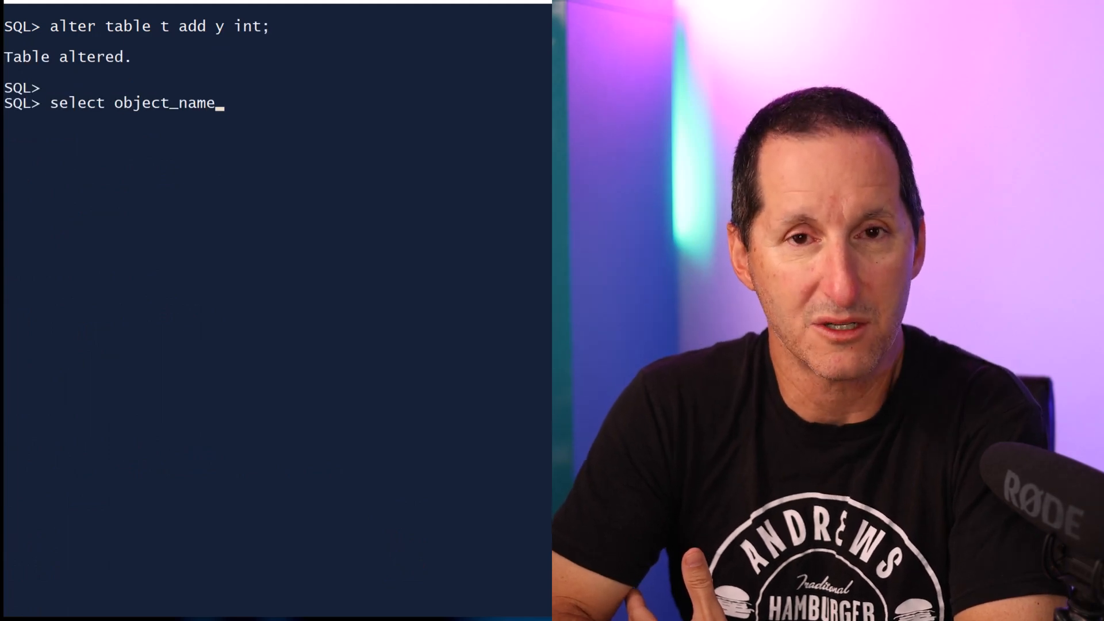
{"action": "type", "text": ", status"}
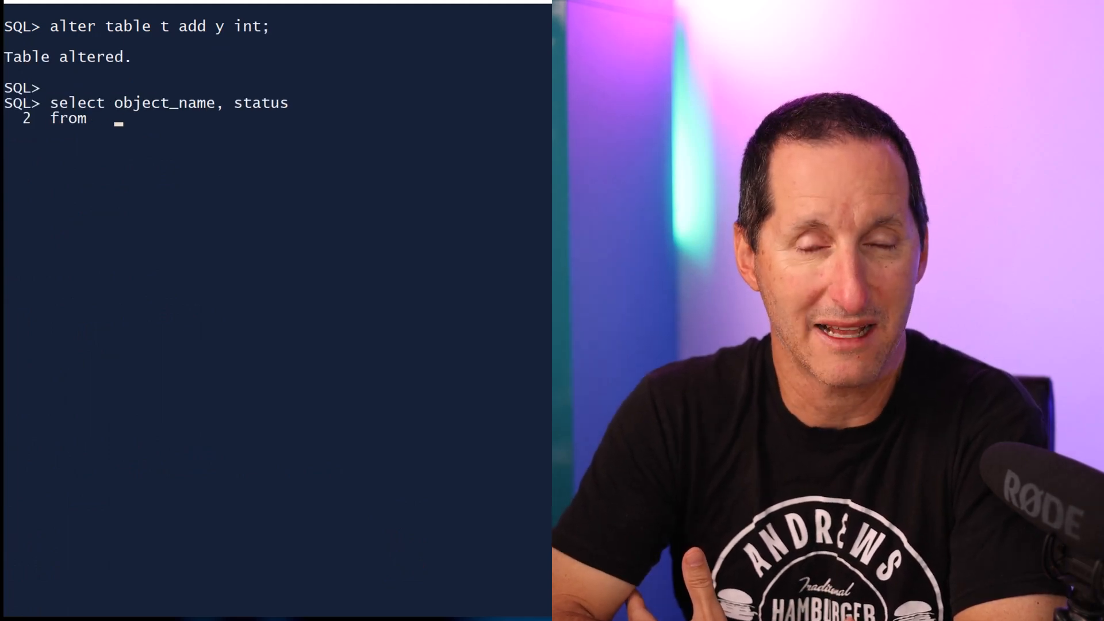
{"action": "type", "text": "user_objects"}
{"action": "type", "text": "where  object_name like 'PROC%';"}
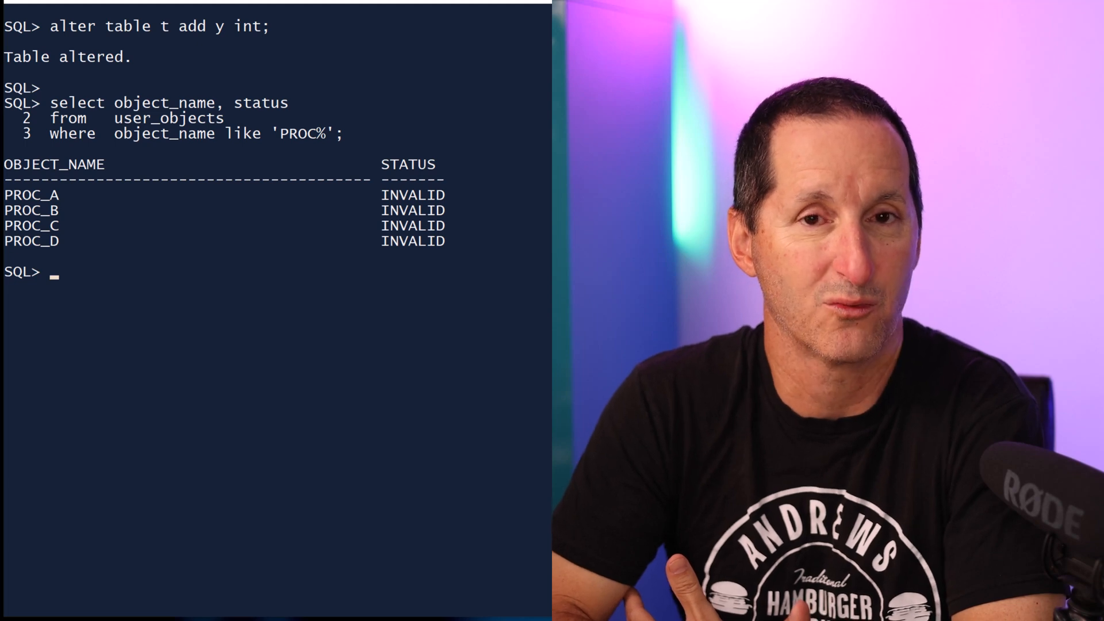
{"action": "type", "text": "create or replace"}
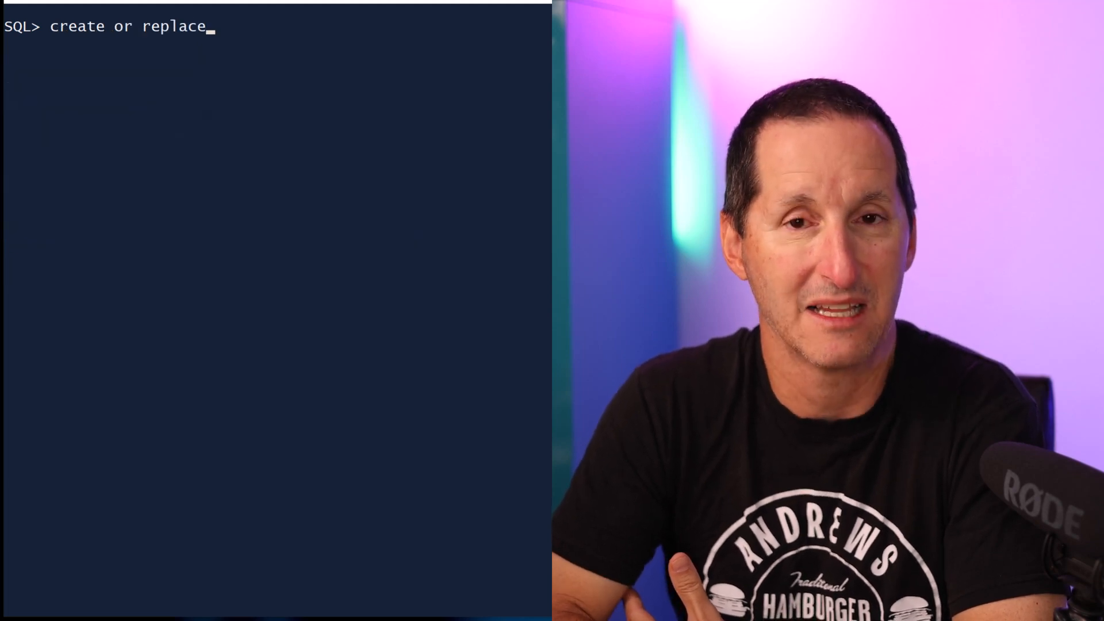